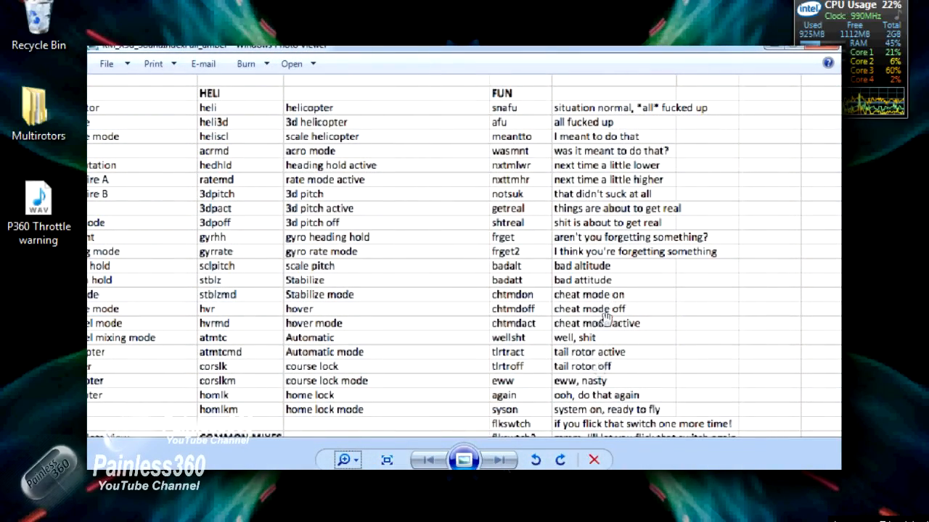
mouse_move(685, 179)
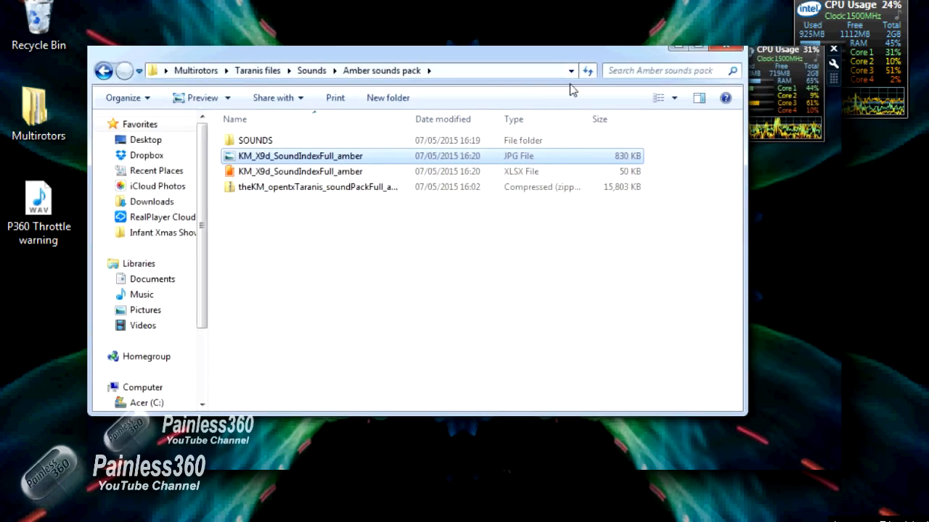
mouse_move(276, 145)
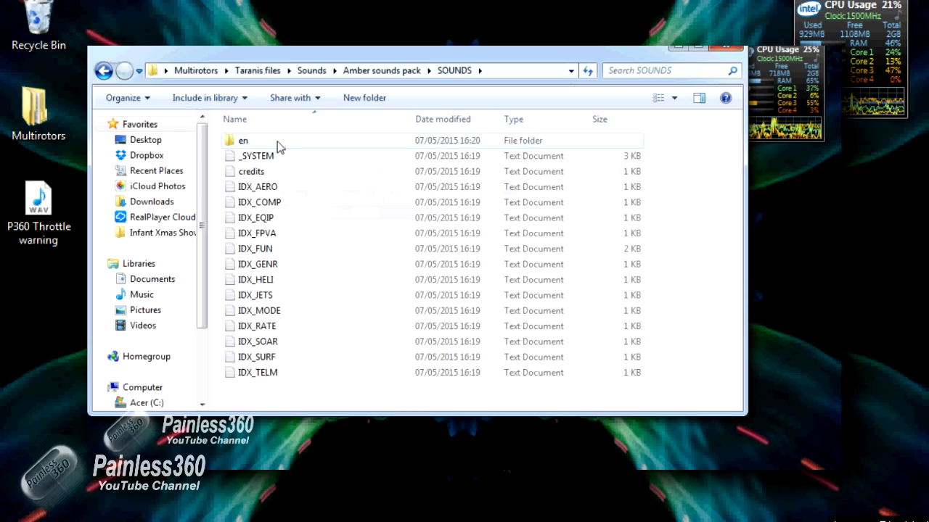
mouse_move(243, 140)
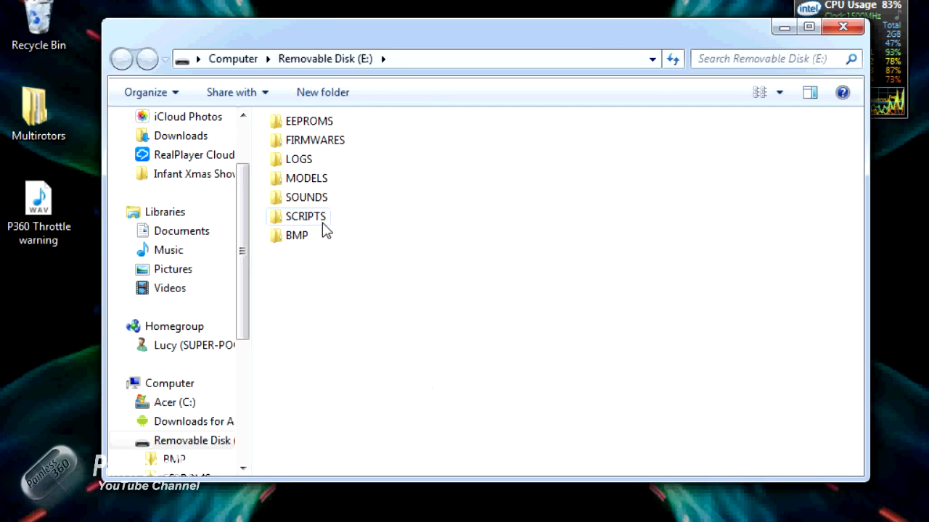
mouse_move(356, 238)
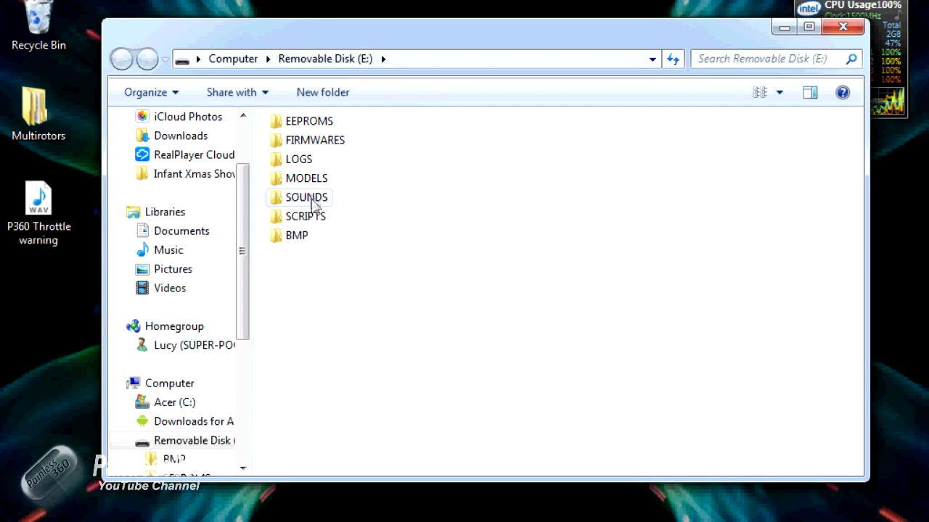
Step: Navigate into SOUNDS then en on Removable Disk (E:) and browse the voice prompt files
double_click(308, 197)
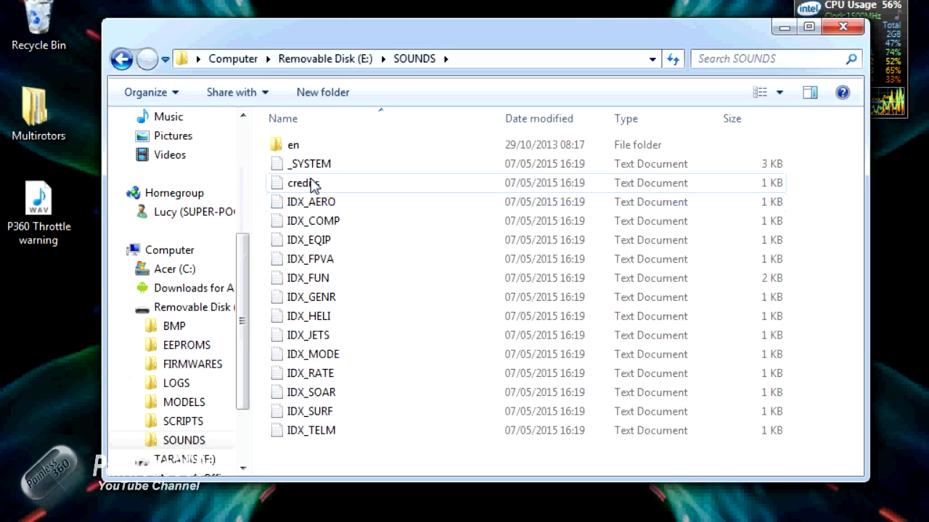
double_click(293, 144)
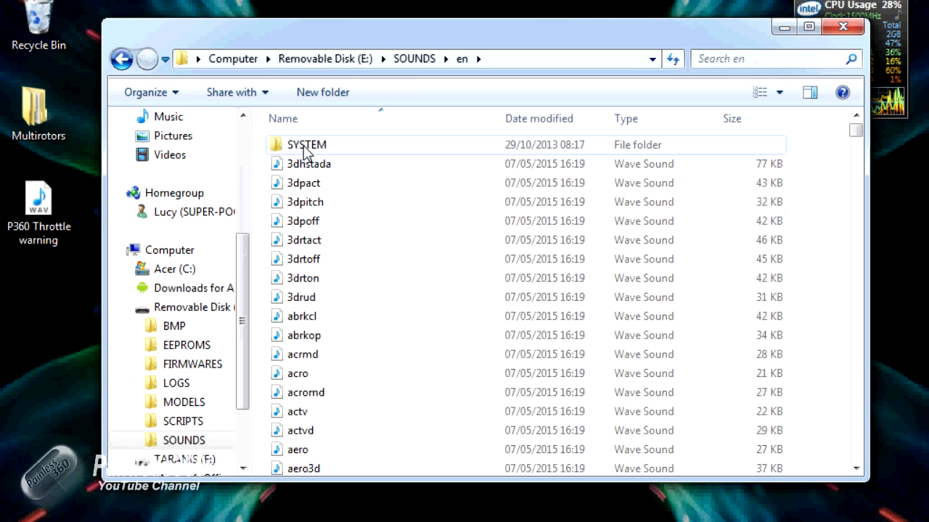
click(304, 239)
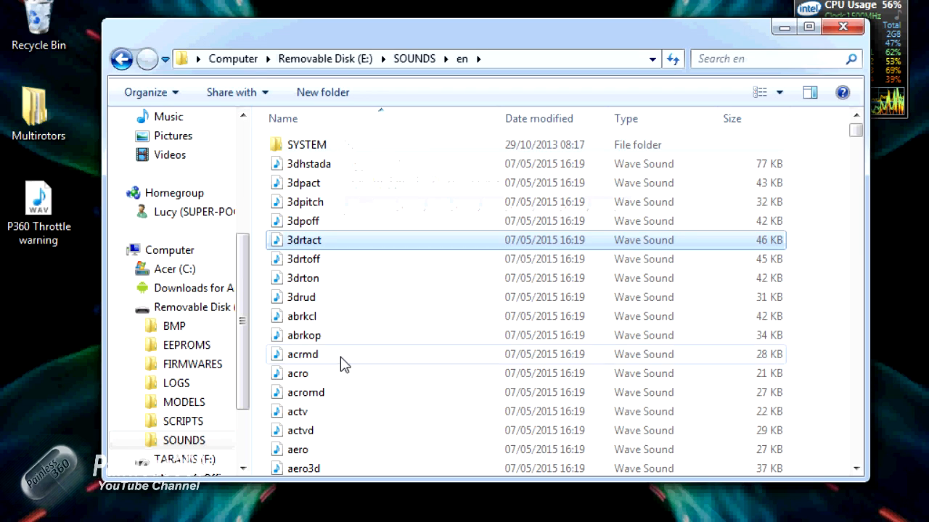
click(305, 201)
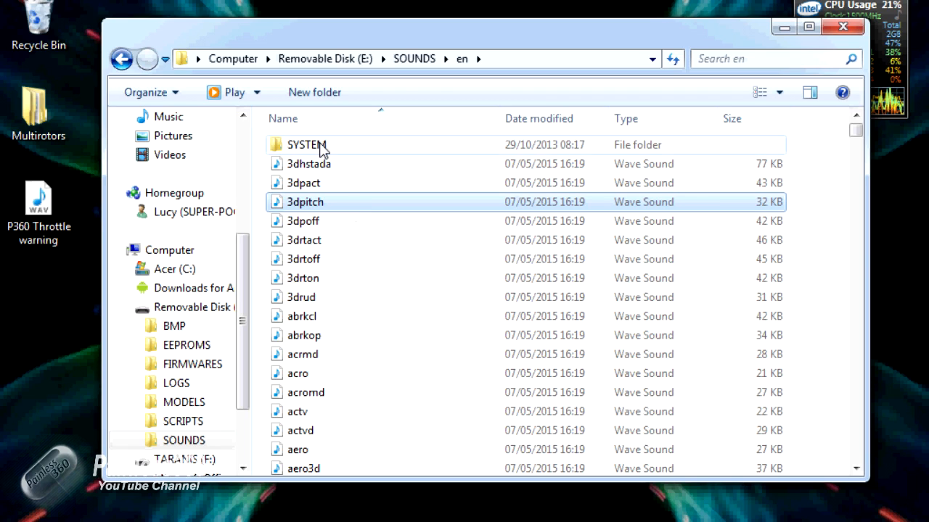
Step: Enter the SYSTEM folder and scroll its file list down to the thralert sounds
double_click(306, 144)
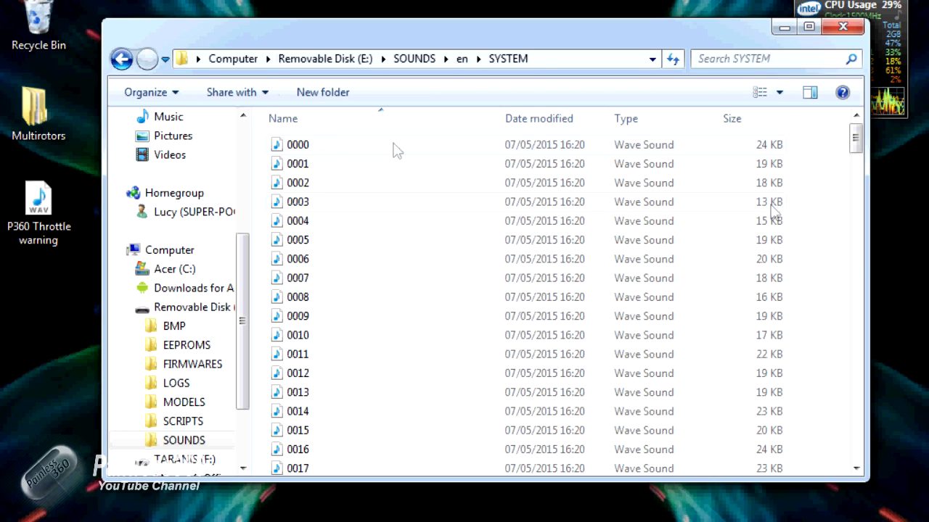
drag(856, 142, 857, 192)
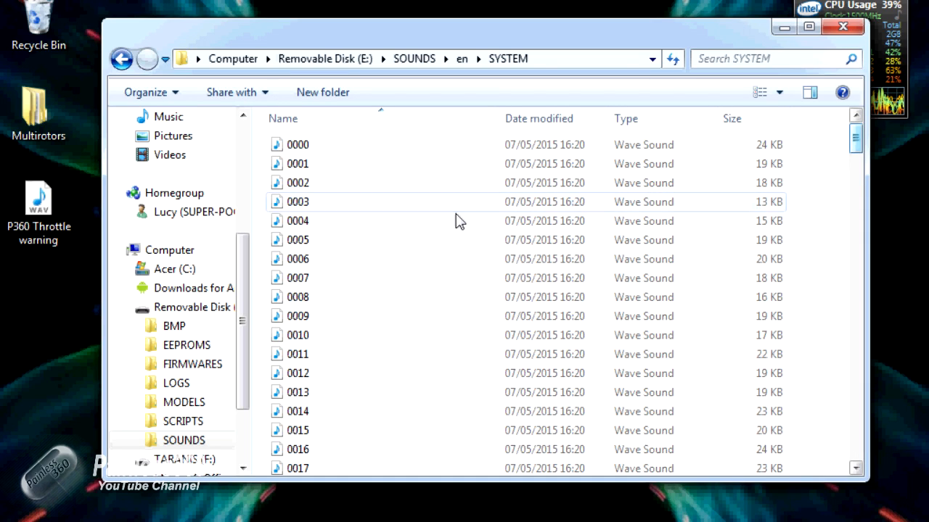
scroll(down, 3)
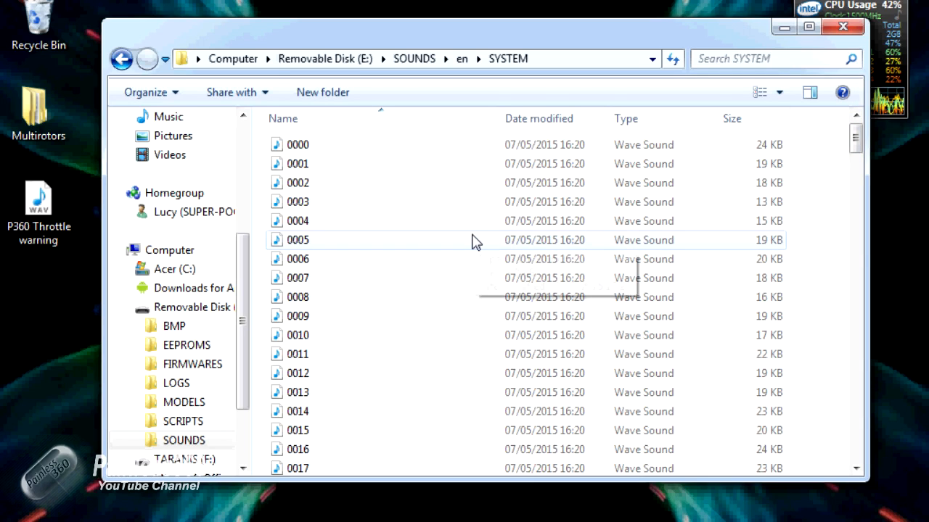
mouse_move(309, 163)
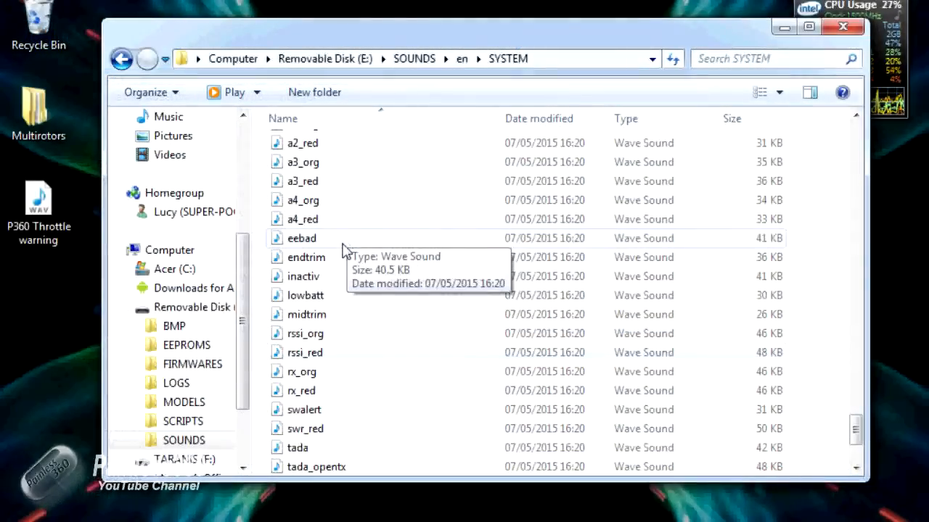
mouse_move(334, 322)
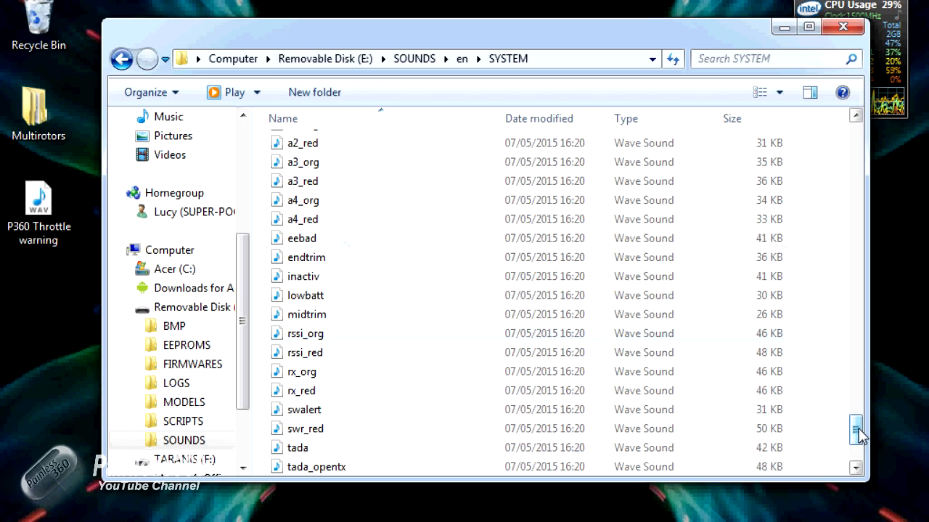
scroll(down, 3)
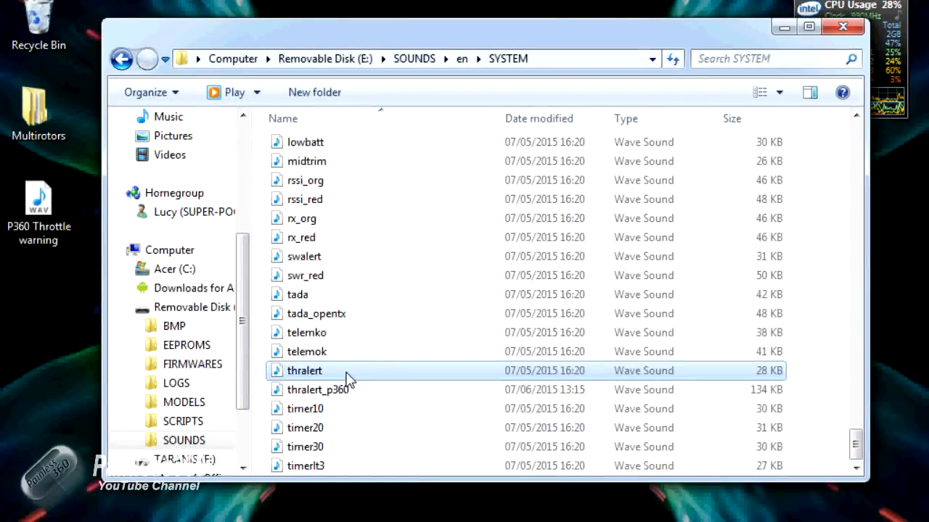
Step: Rename the existing thralert sound with a '_g' suffix so the original is set aside
right_click(304, 371)
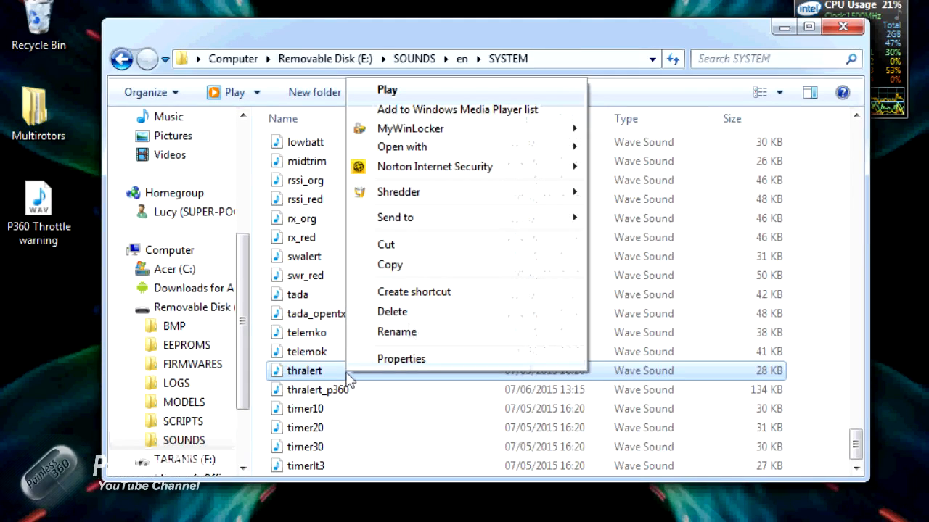
click(396, 332)
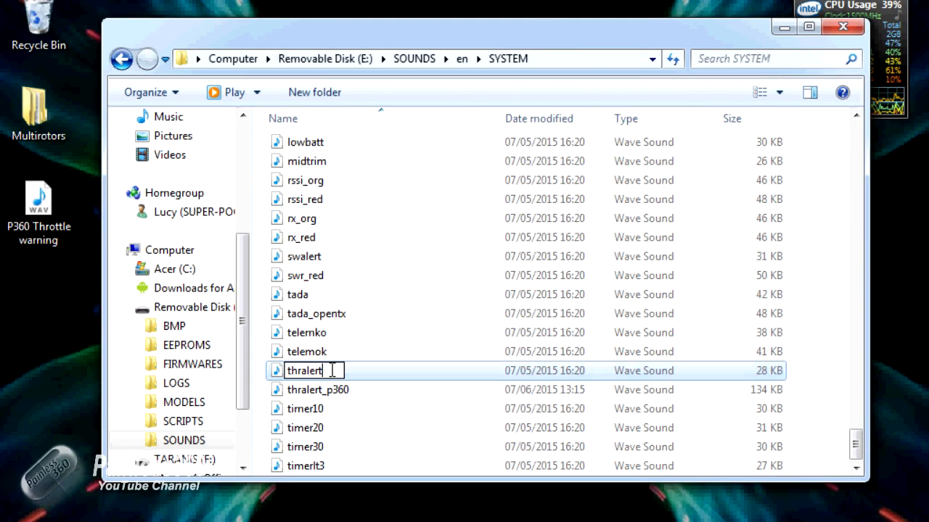
text(_g)
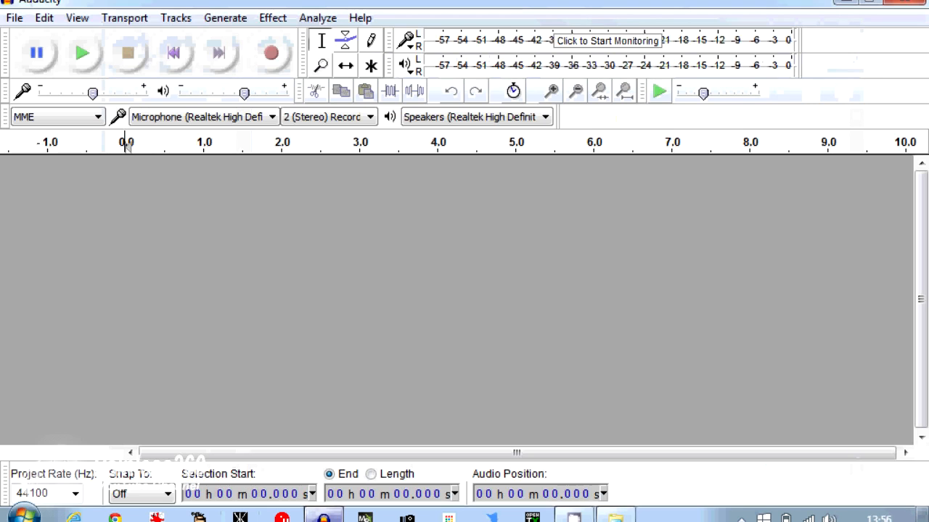
Step: Import the P360 Throttle warning recording from the Desktop, accepting the copy warning
click(14, 18)
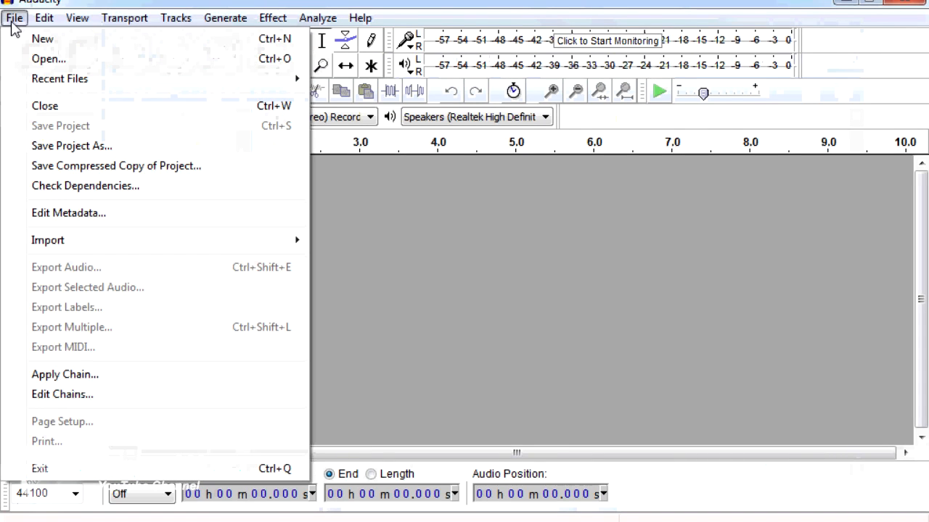
click(14, 18)
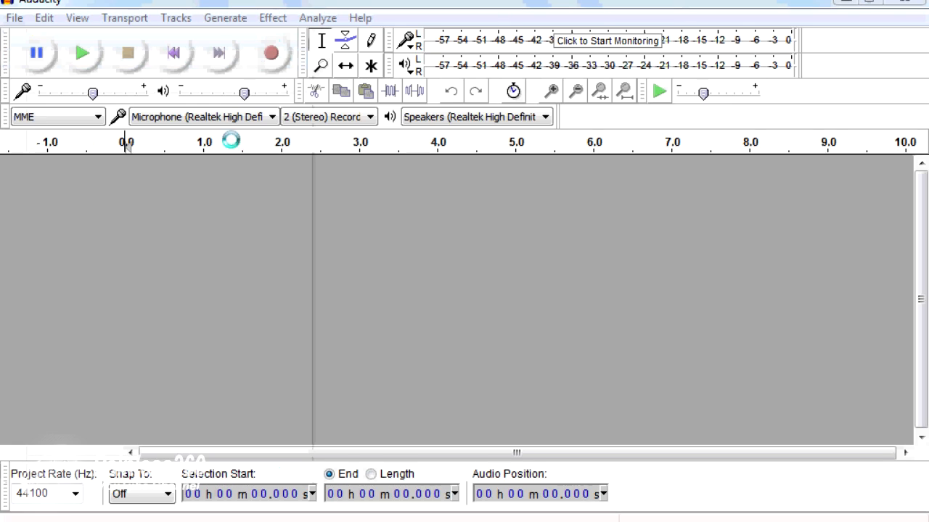
click(14, 17)
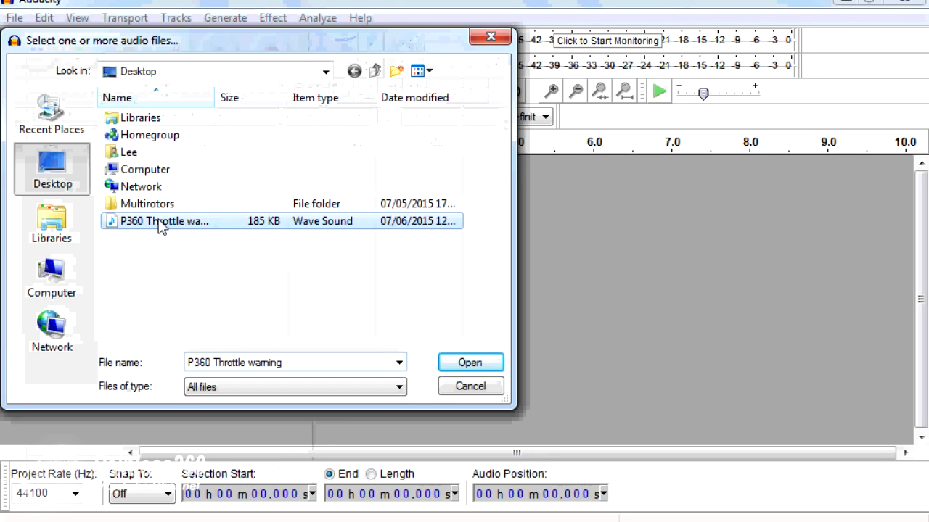
click(470, 363)
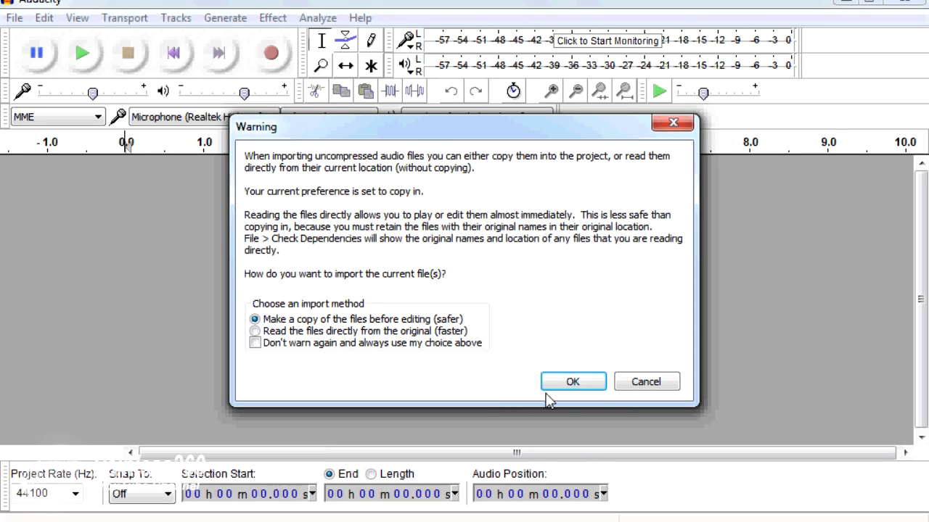
click(572, 381)
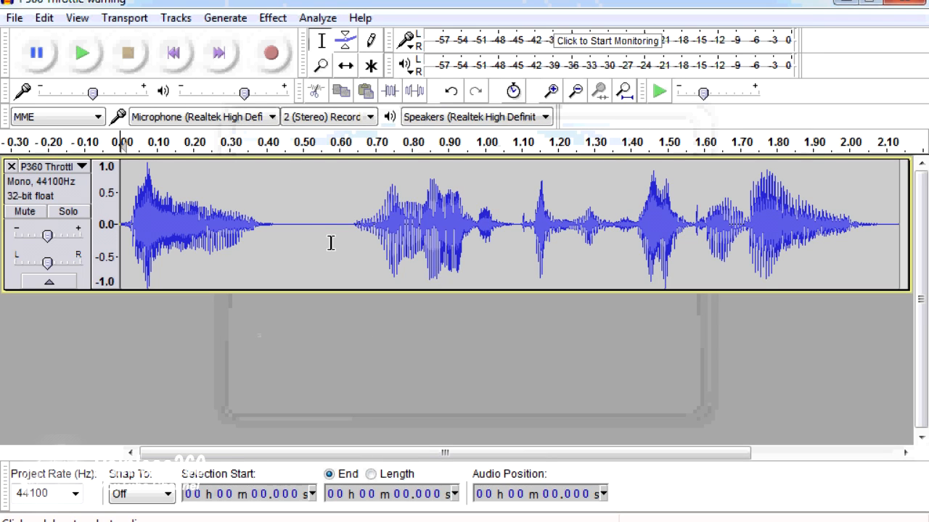
Step: Check the track is mono and change the project rate from 44100 to 32000 Hz
click(124, 17)
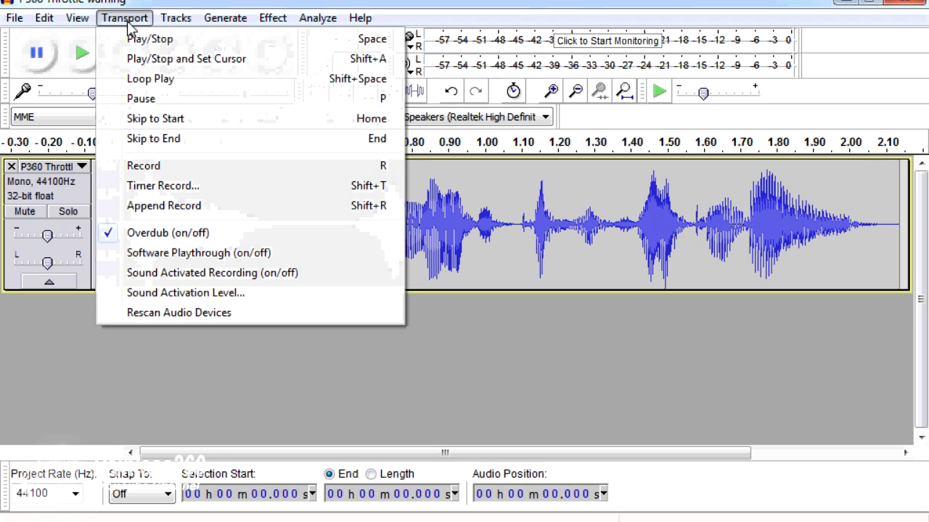
click(176, 17)
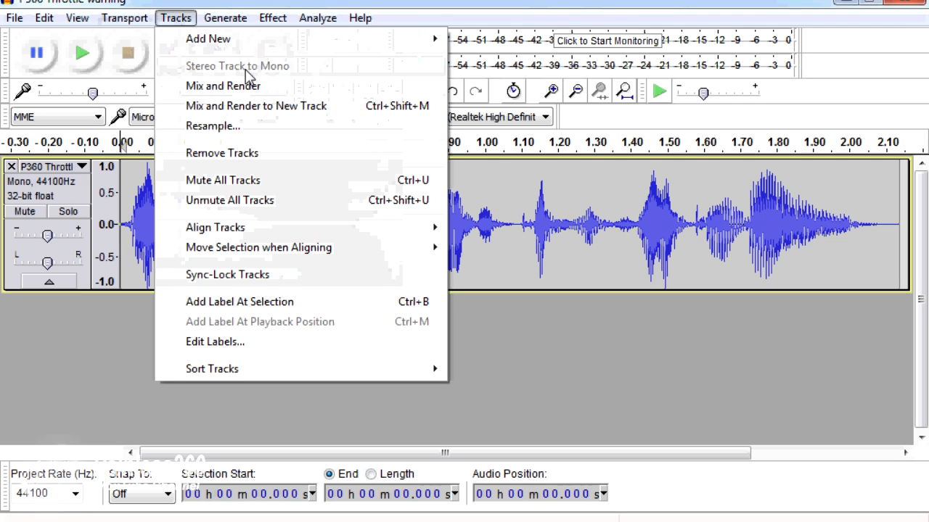
mouse_move(438, 270)
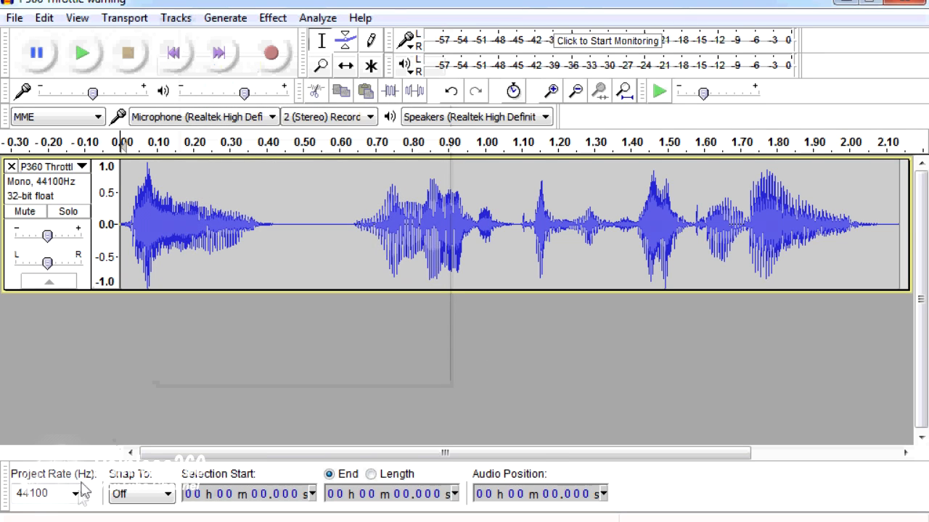
click(76, 495)
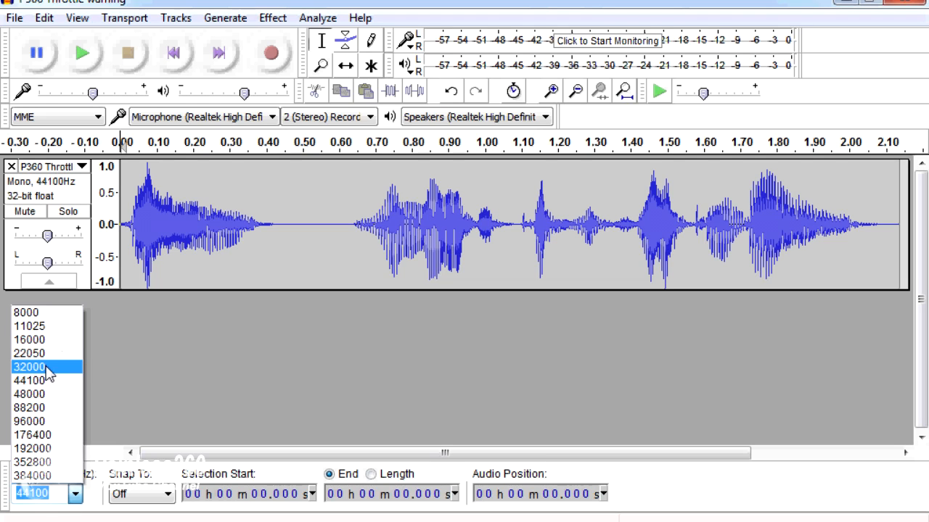
click(29, 367)
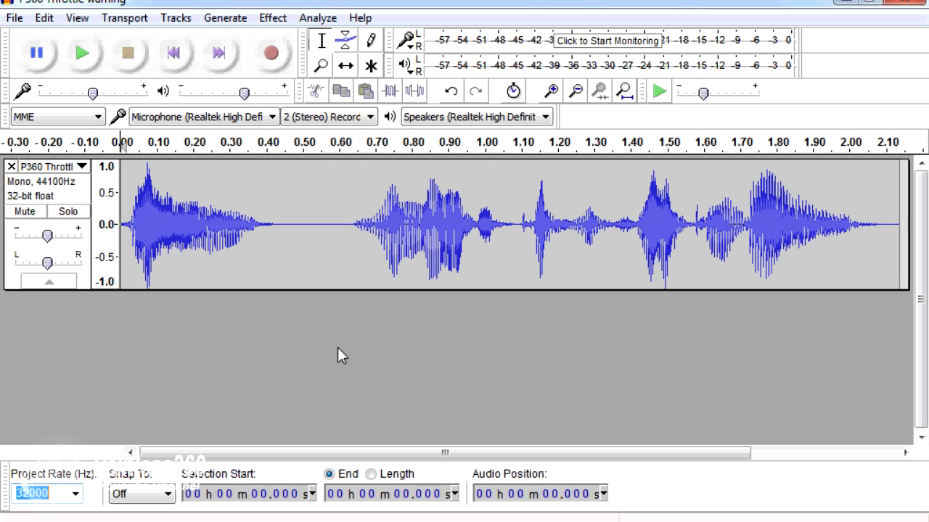
mouse_move(176, 18)
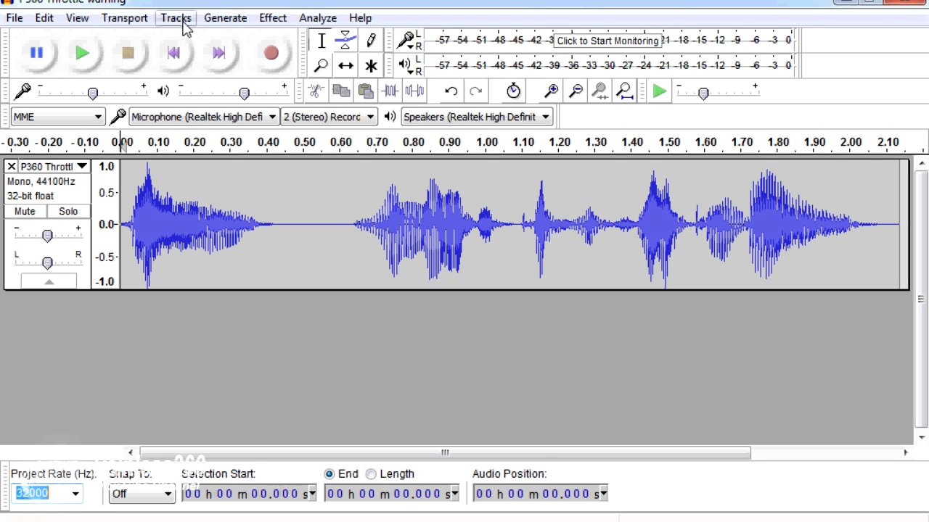
click(124, 17)
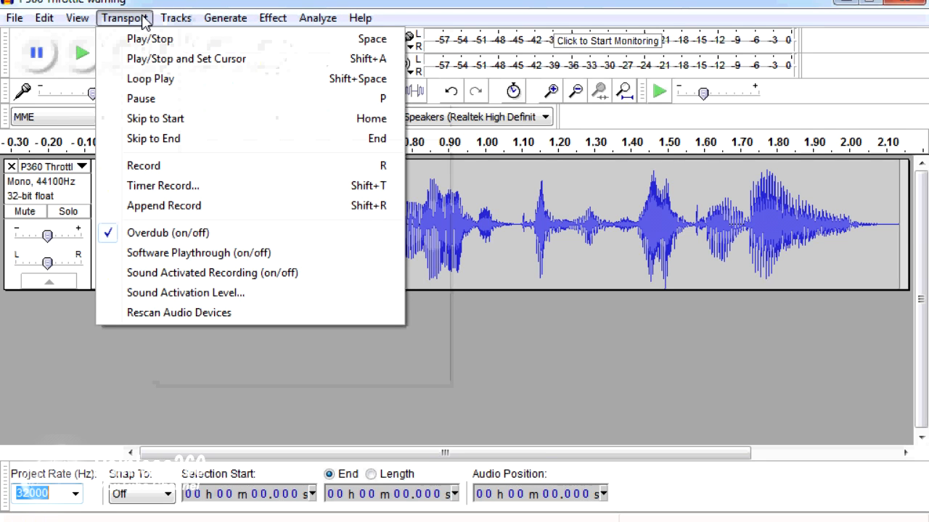
click(13, 18)
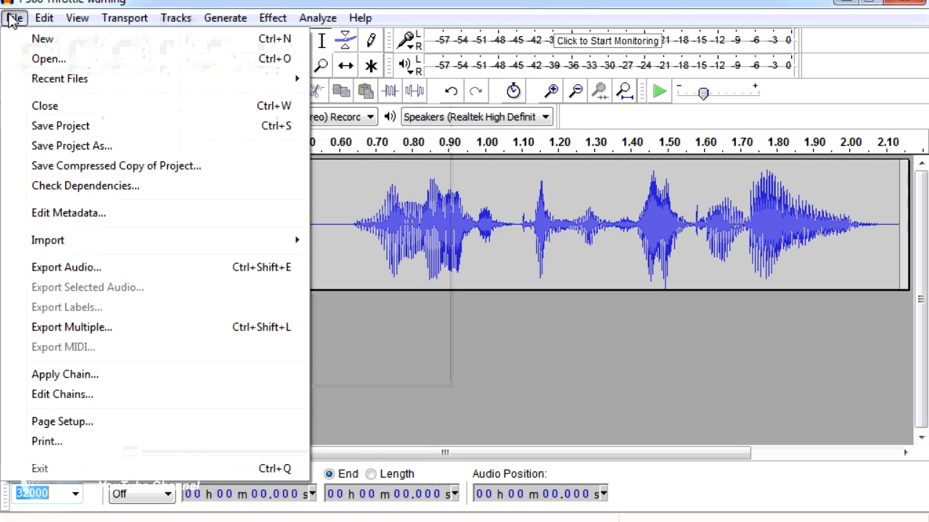
mouse_move(158, 274)
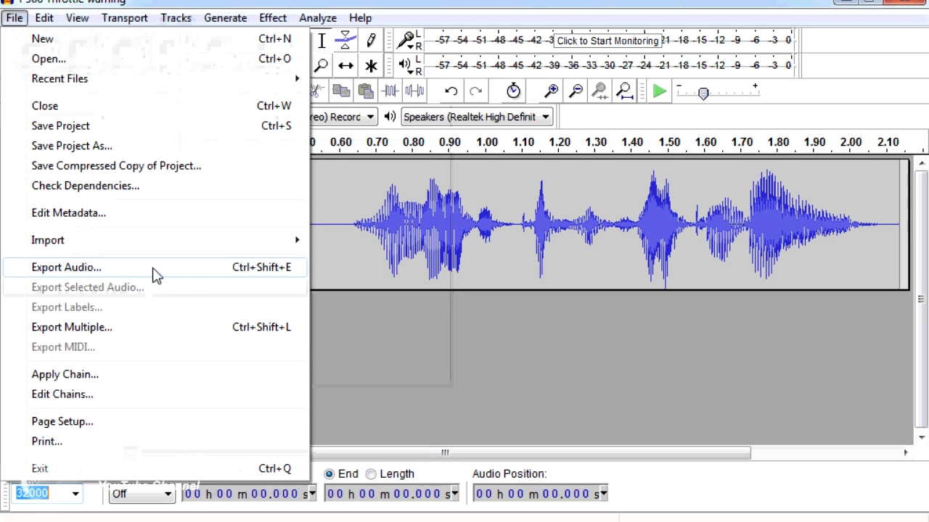
Step: Export the audio as a WAV (Microsoft) signed 16-bit PCM file named thralert on the Desktop
click(65, 267)
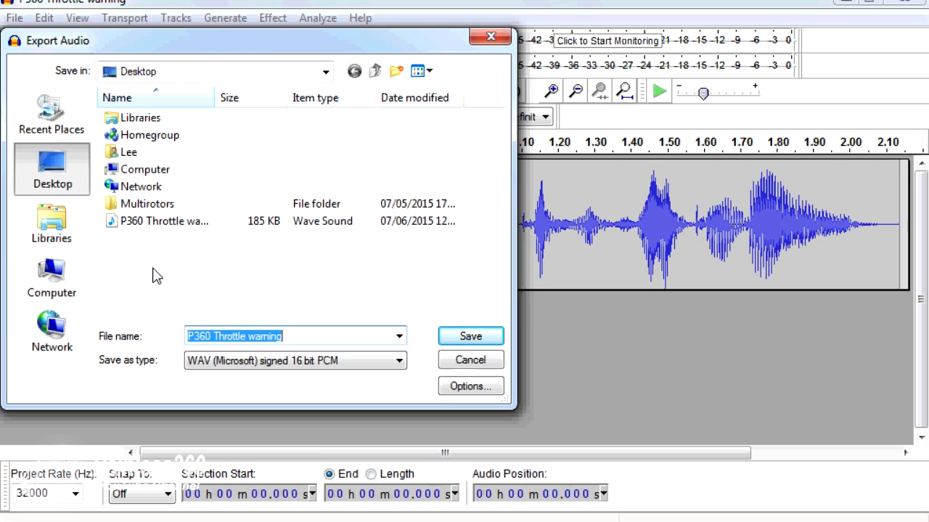
text(thi)
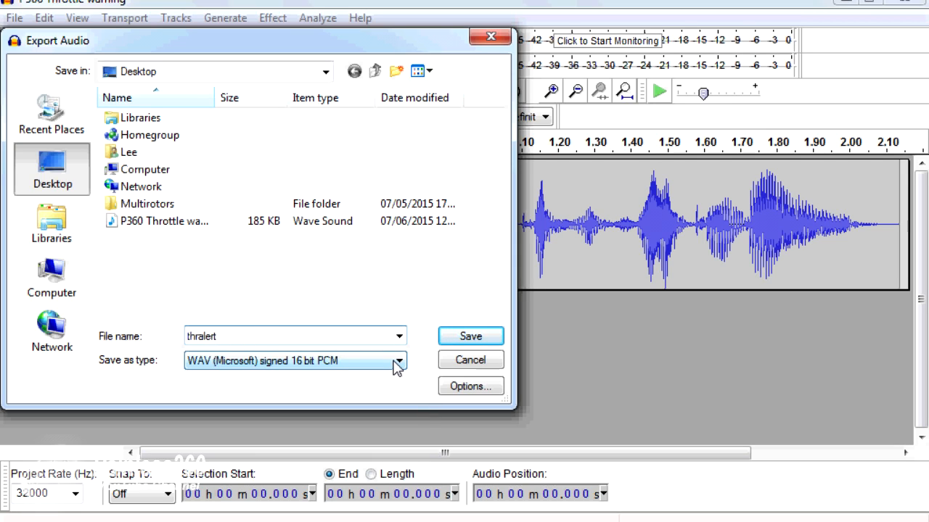
click(291, 335)
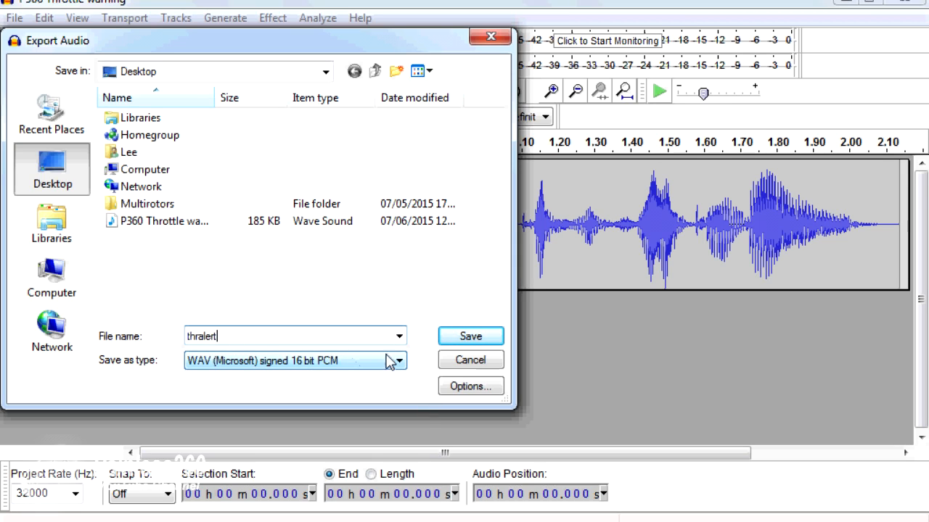
mouse_move(427, 372)
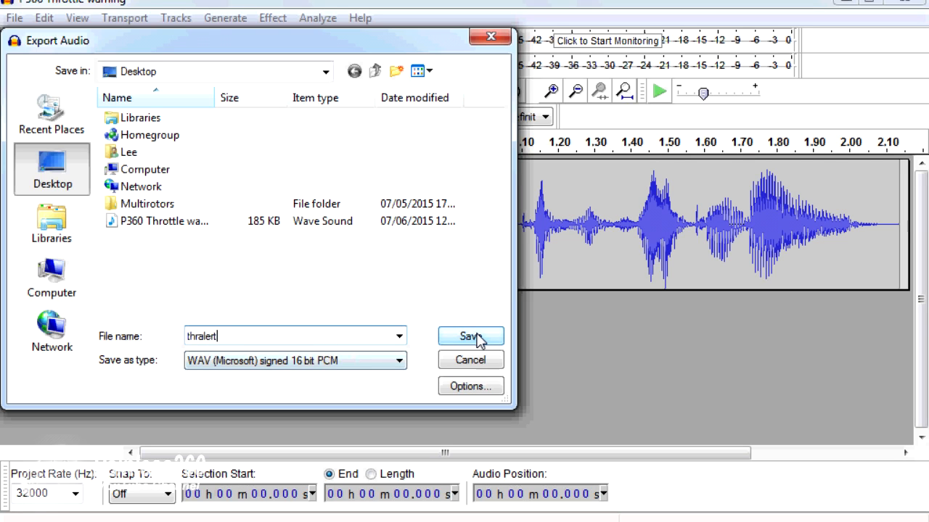
click(470, 336)
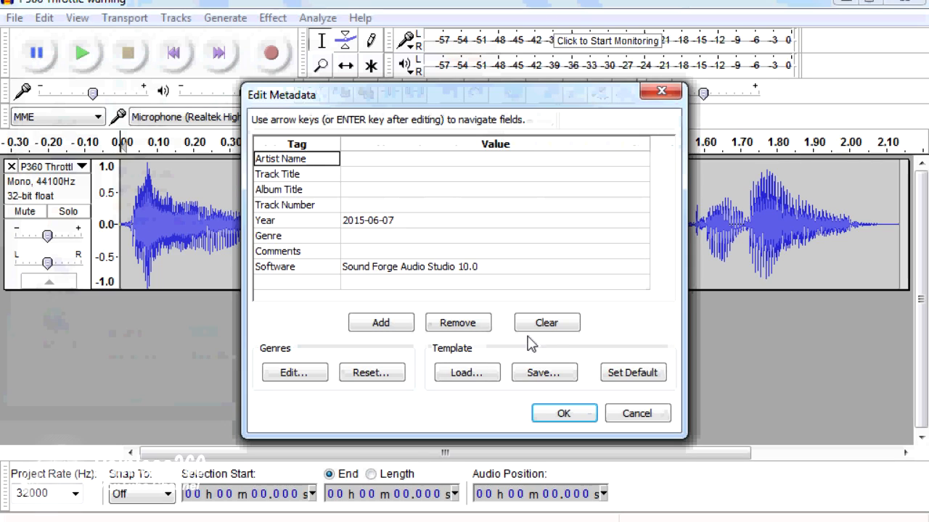
Step: Clear every metadata tag and confirm to finish writing thralert.wav
click(546, 322)
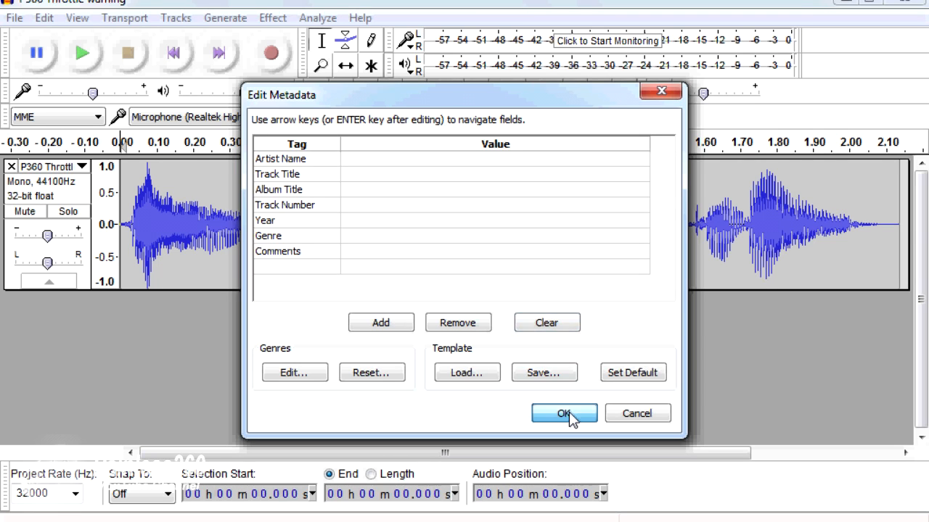
click(564, 413)
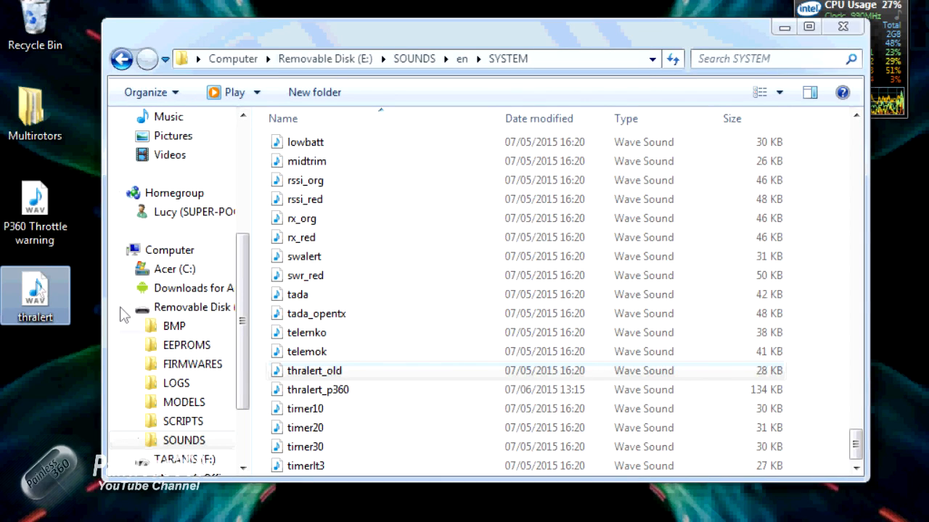
Step: Place the new thralert in SYSTEM beside thralert_old and thralert_p360, then close the window
click(314, 370)
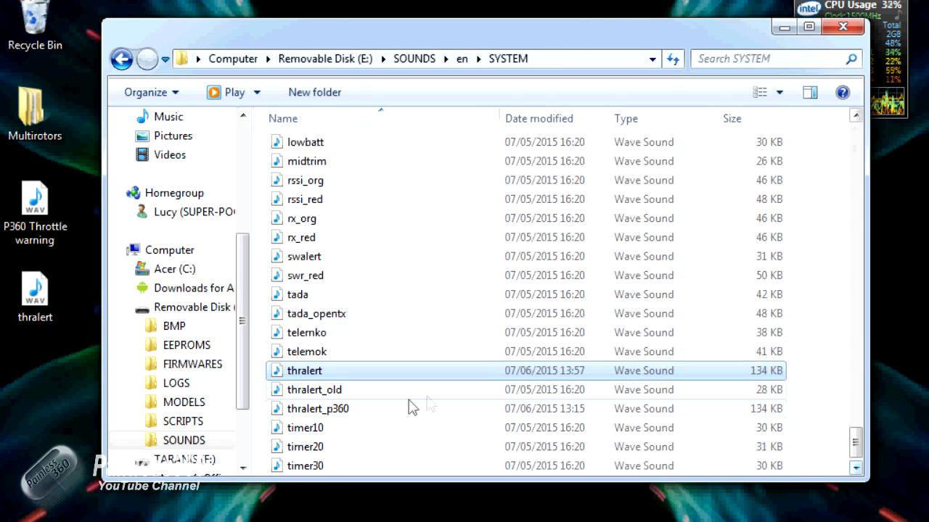
click(318, 408)
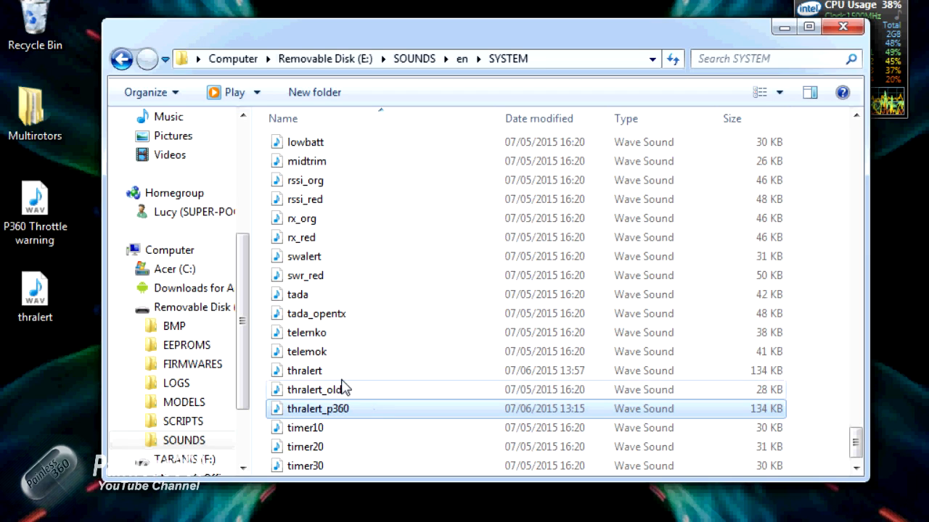
click(304, 370)
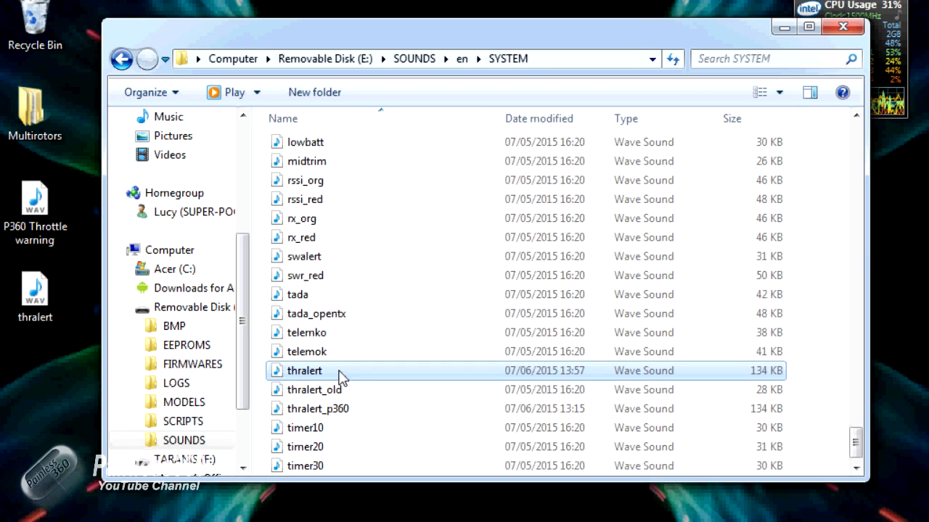
mouse_move(319, 391)
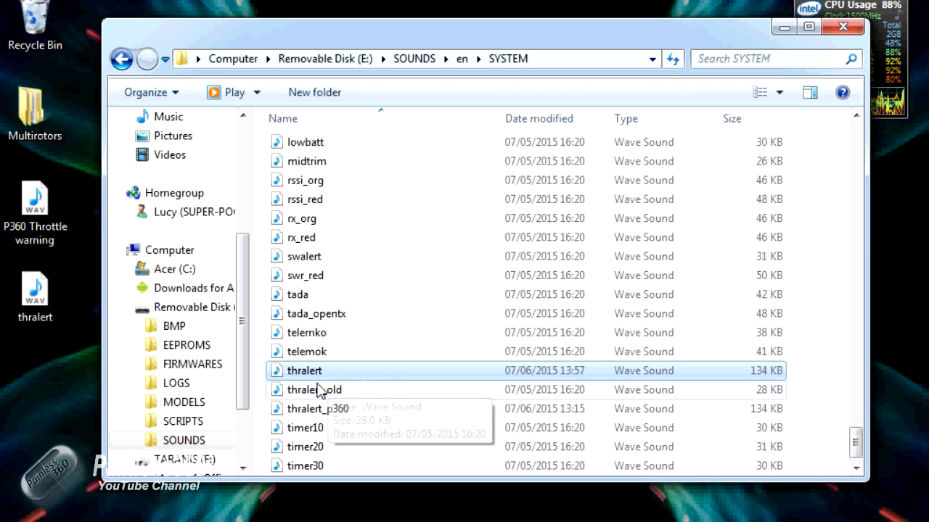
click(314, 390)
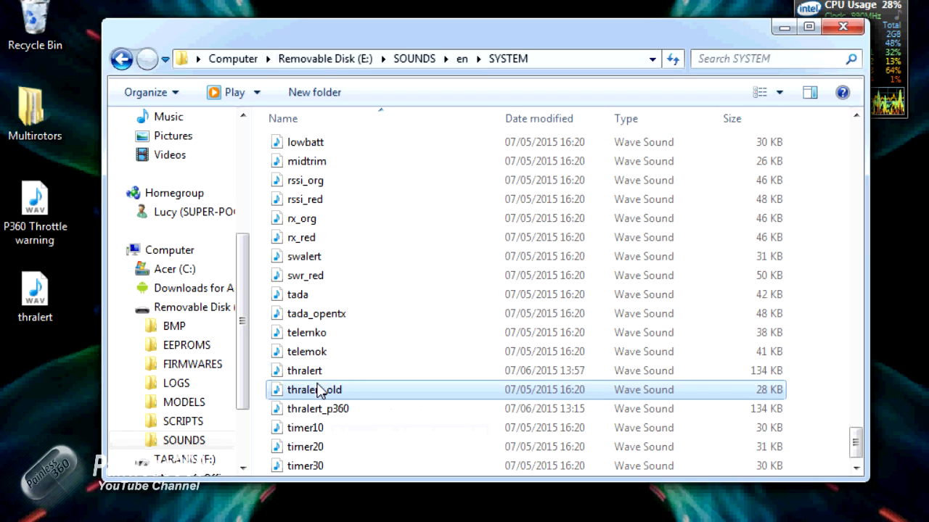
mouse_move(355, 395)
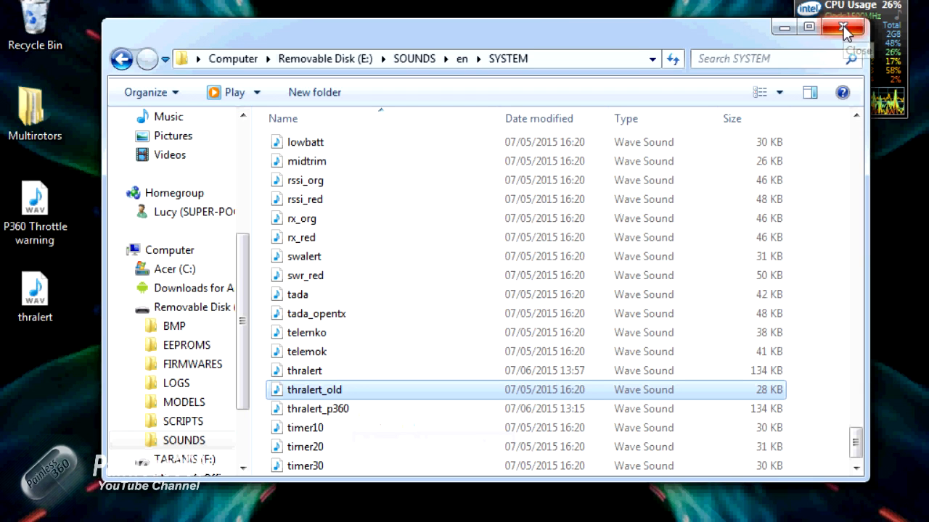
click(843, 28)
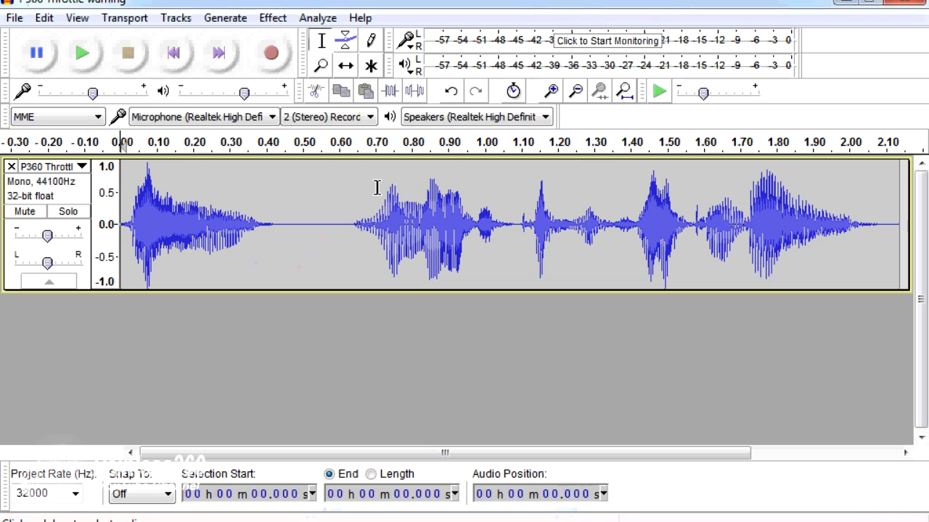
mouse_move(411, 243)
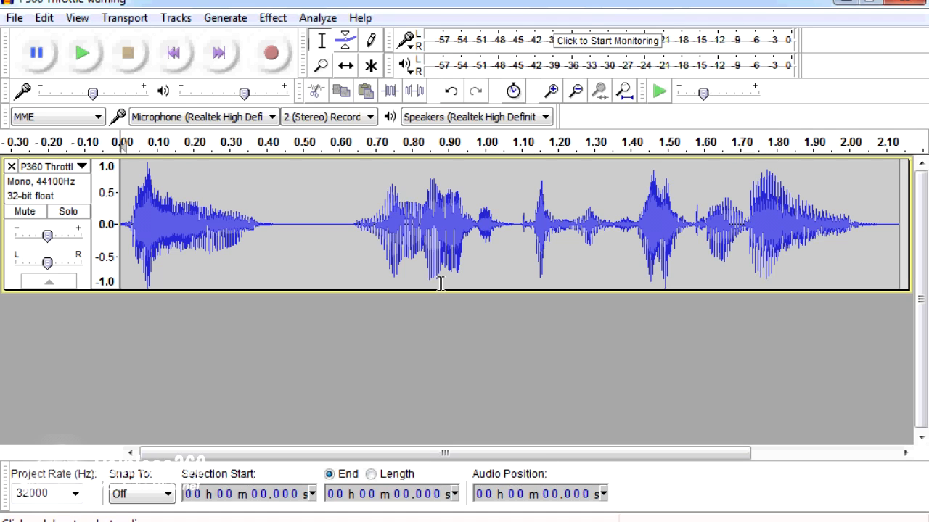
mouse_move(446, 344)
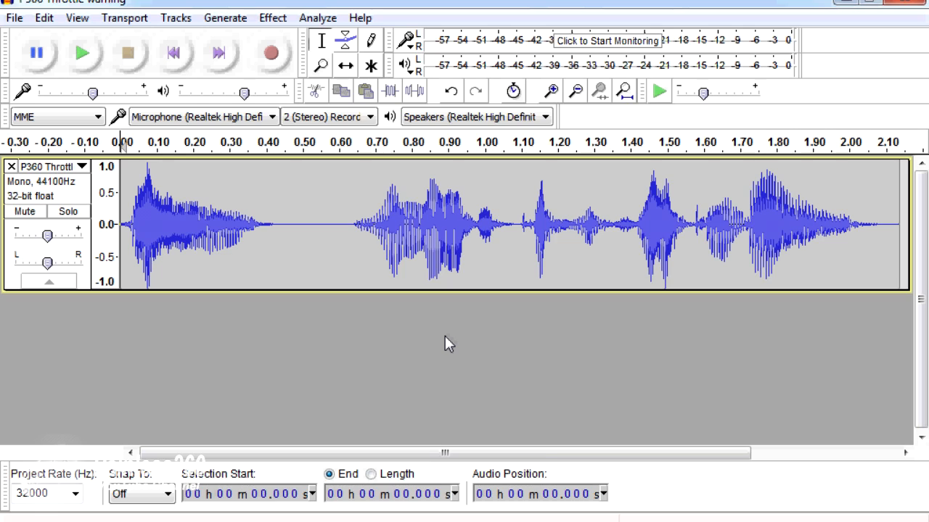
mouse_move(396, 290)
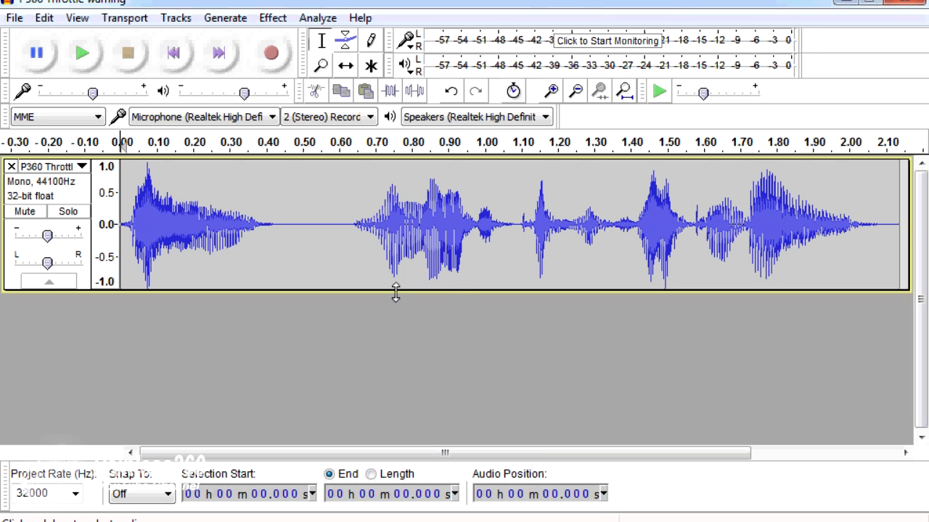
mouse_move(423, 327)
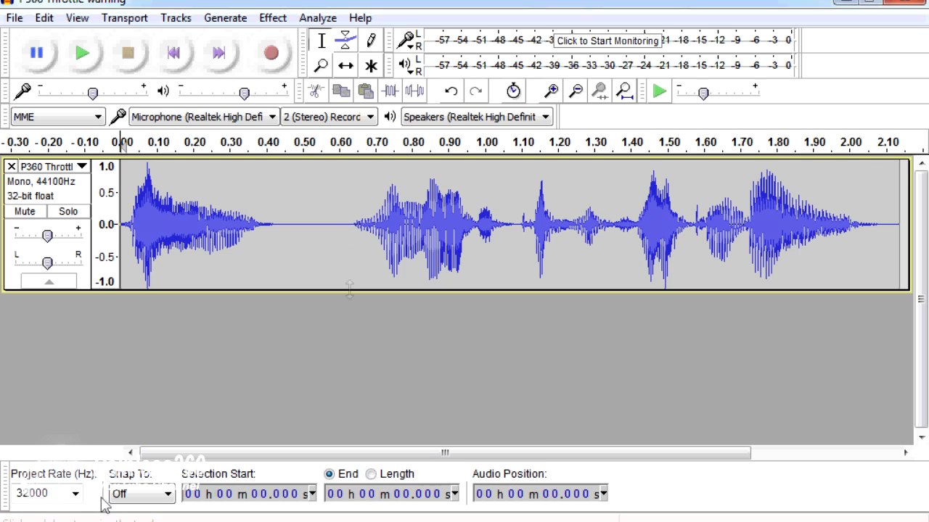
click(47, 494)
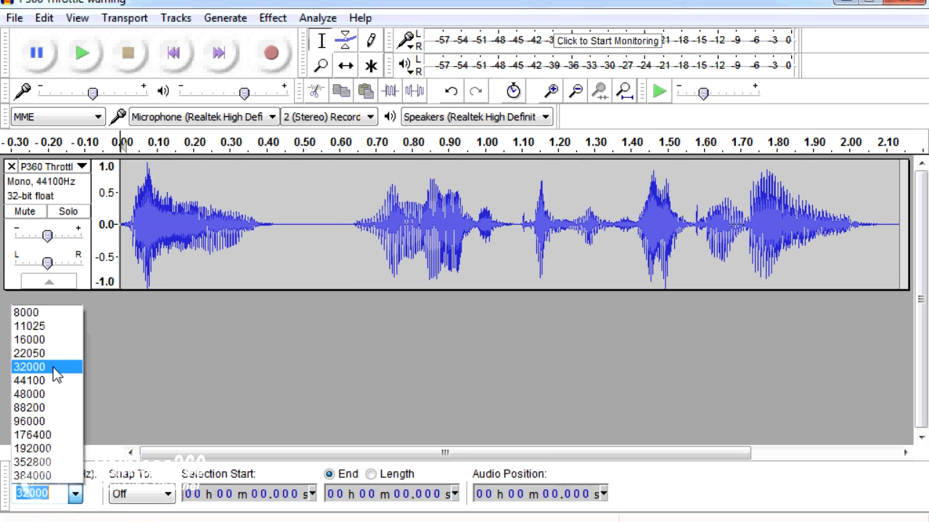
click(29, 367)
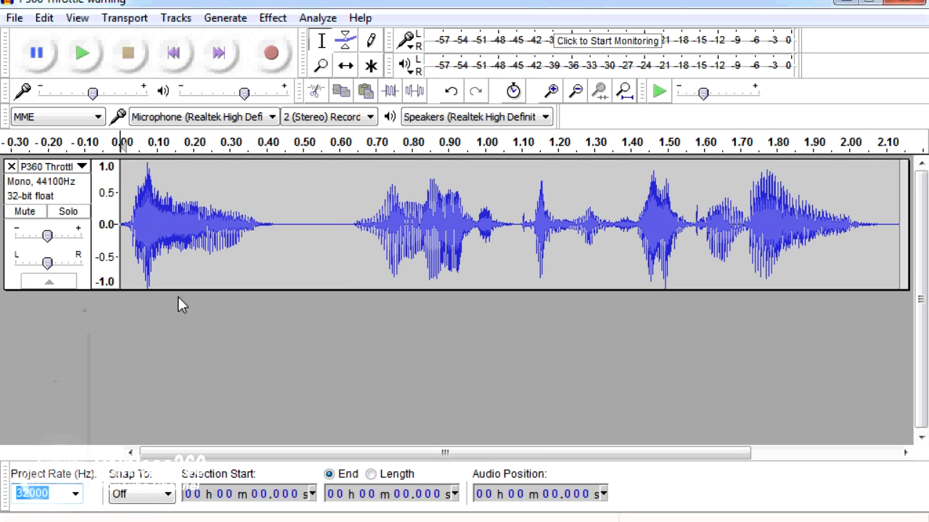
mouse_move(310, 196)
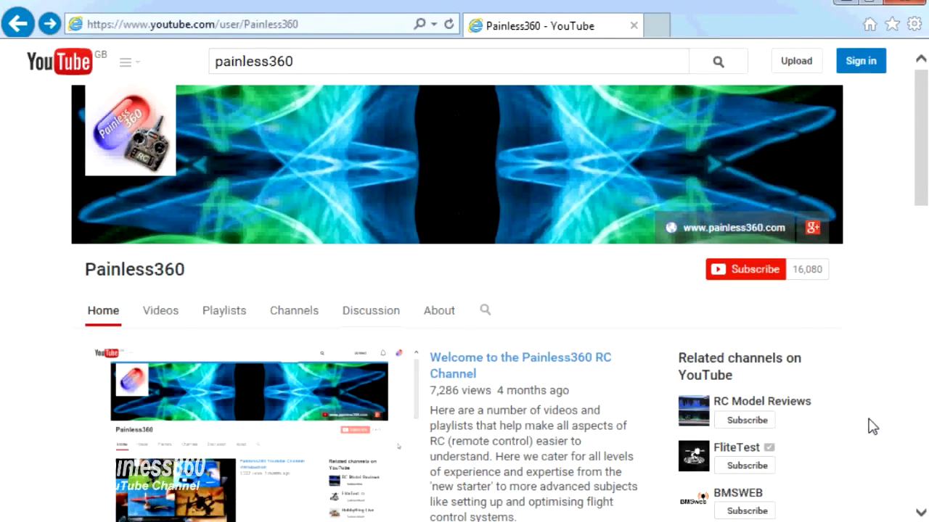
mouse_move(486, 373)
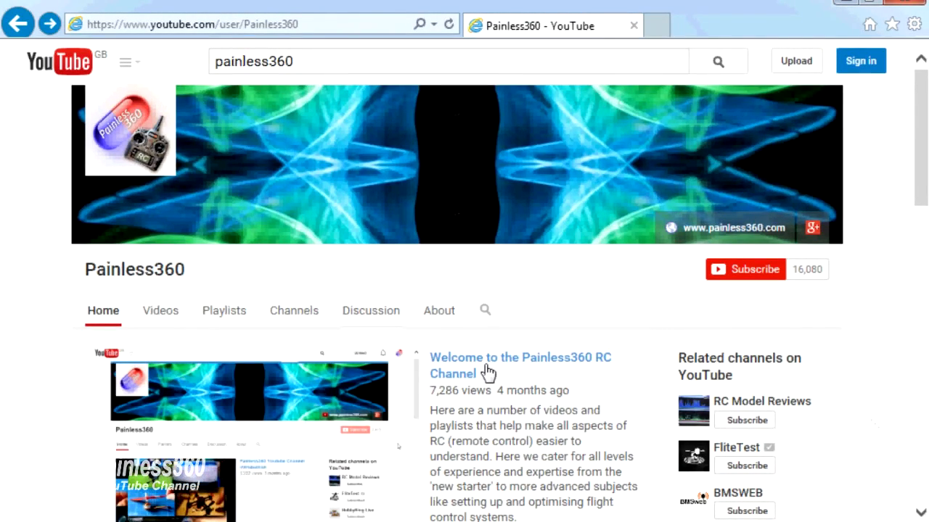
mouse_move(224, 311)
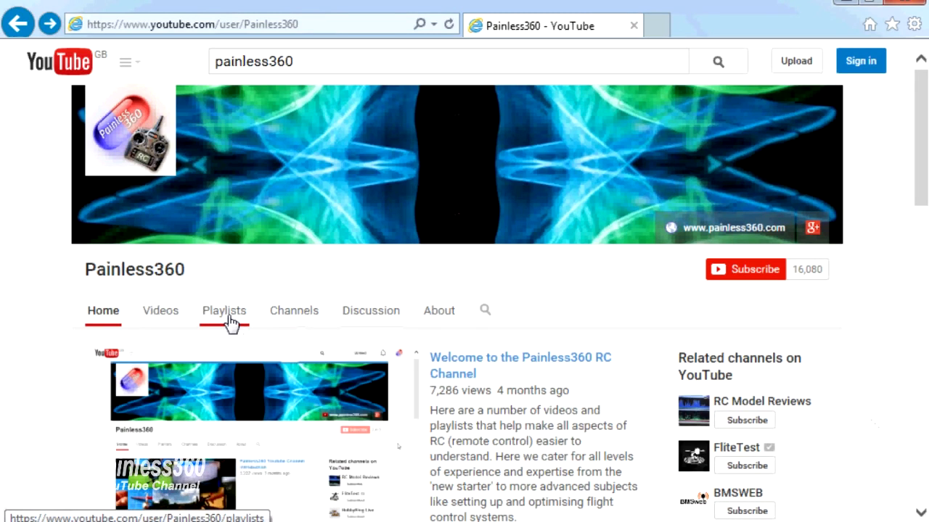
Step: Switch the Painless360 channel page to its Playlists listing
click(223, 311)
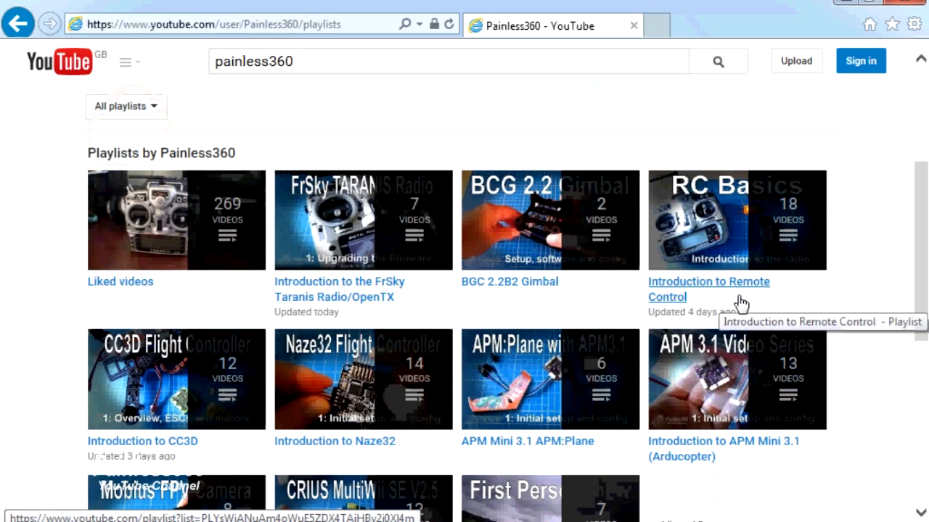
mouse_move(554, 306)
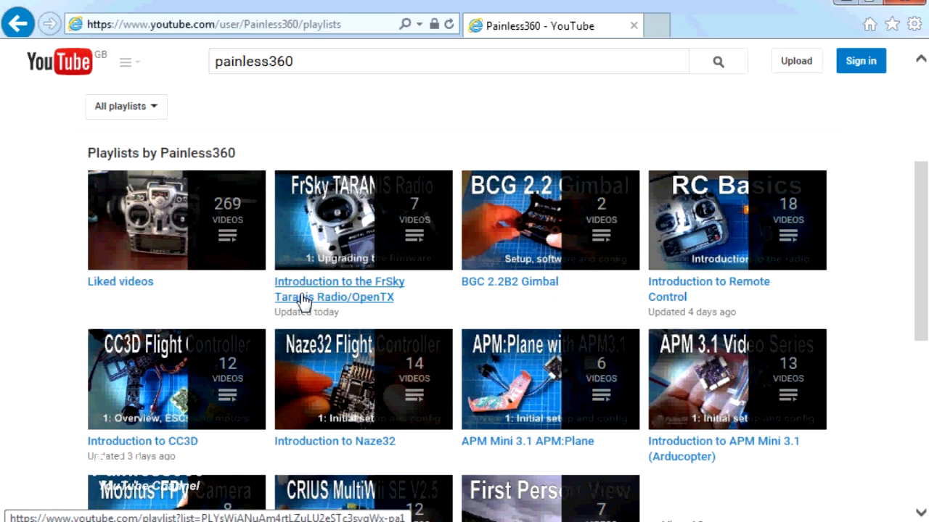
mouse_move(740, 304)
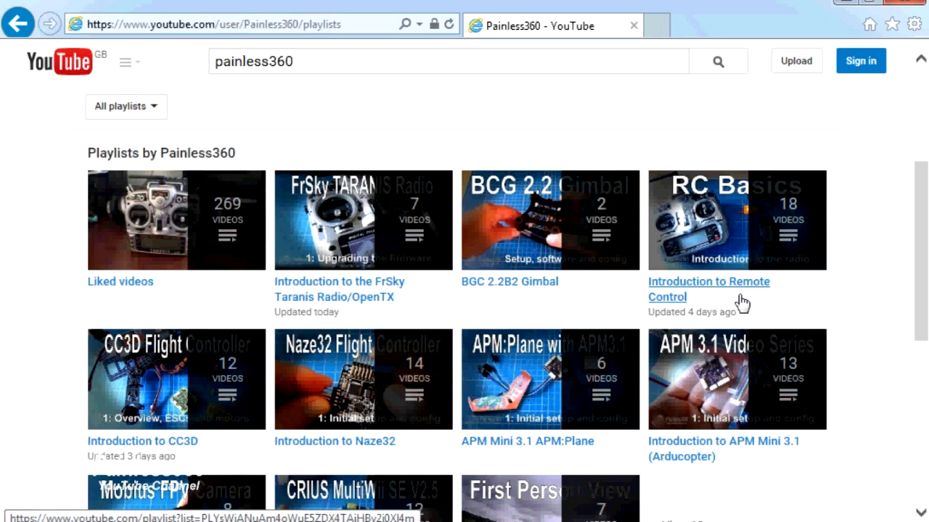
mouse_move(767, 304)
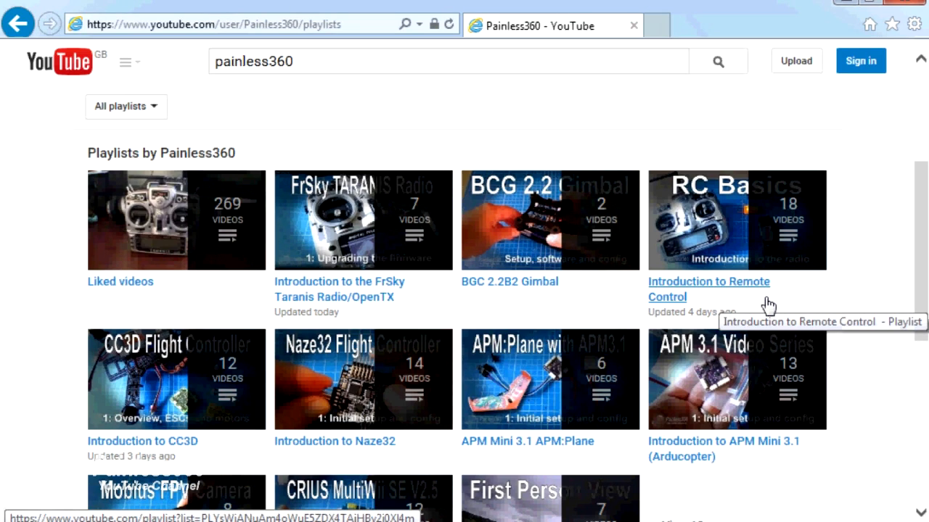